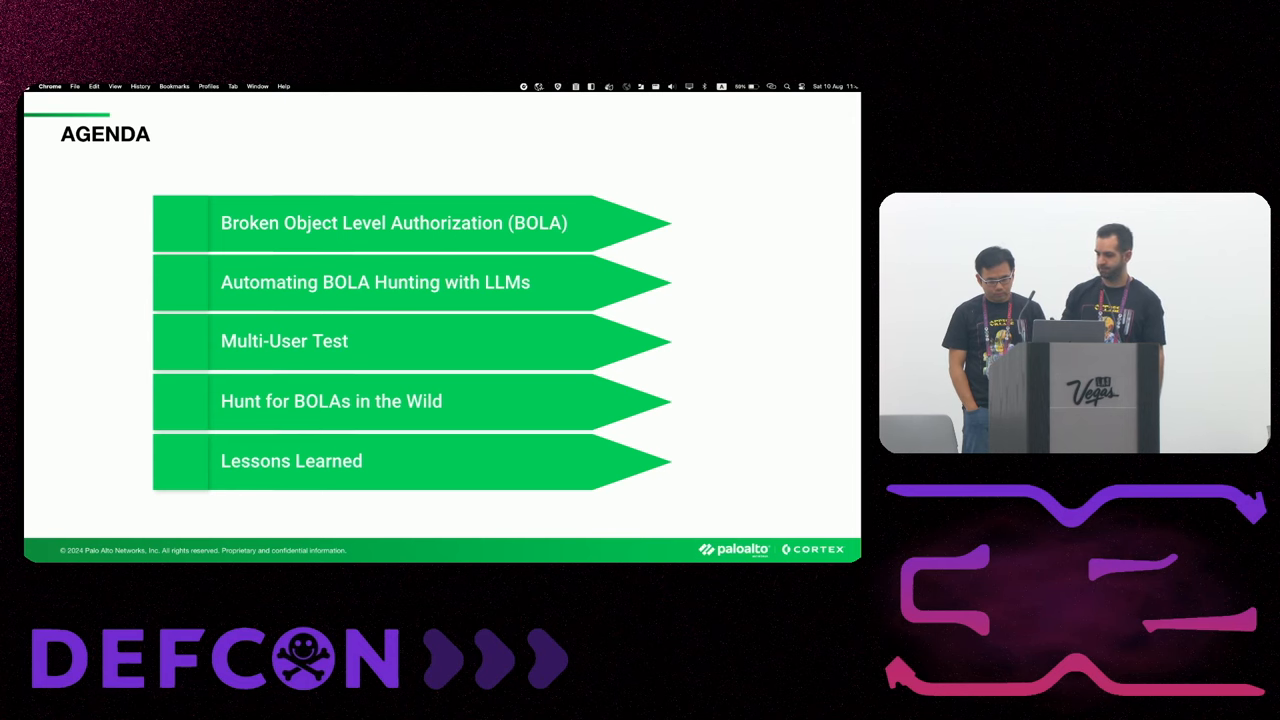
- Advance past the five-item Agenda to the BOLA 101 - Motivation slide
key(Right)
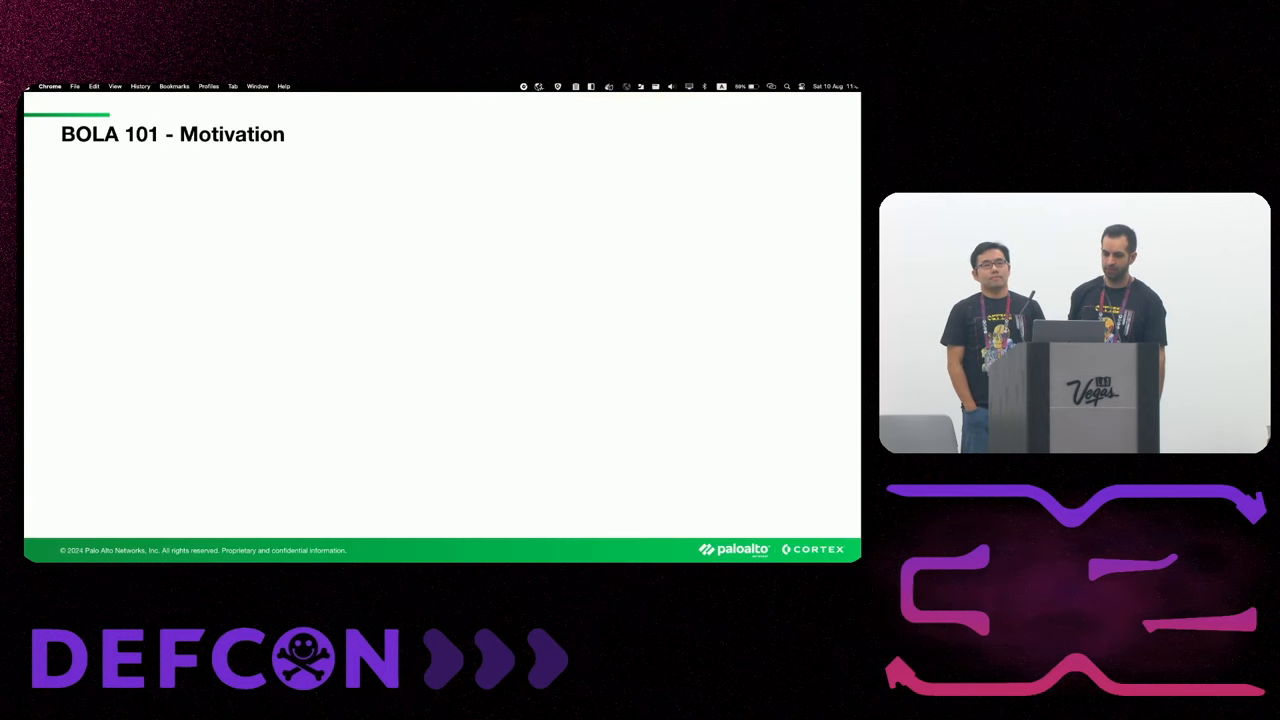
key(Right)
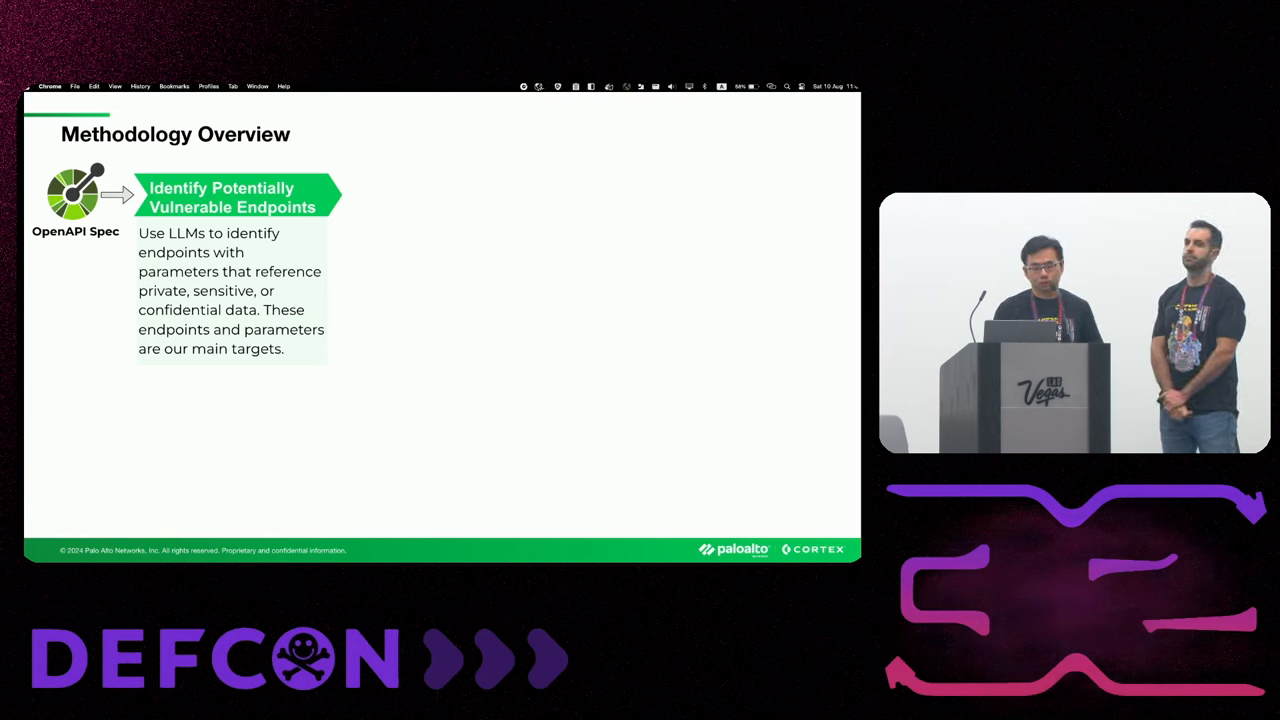
- Reveal the Uncover Endpoints Dependency build, then the execution paths and plans step
key(right)
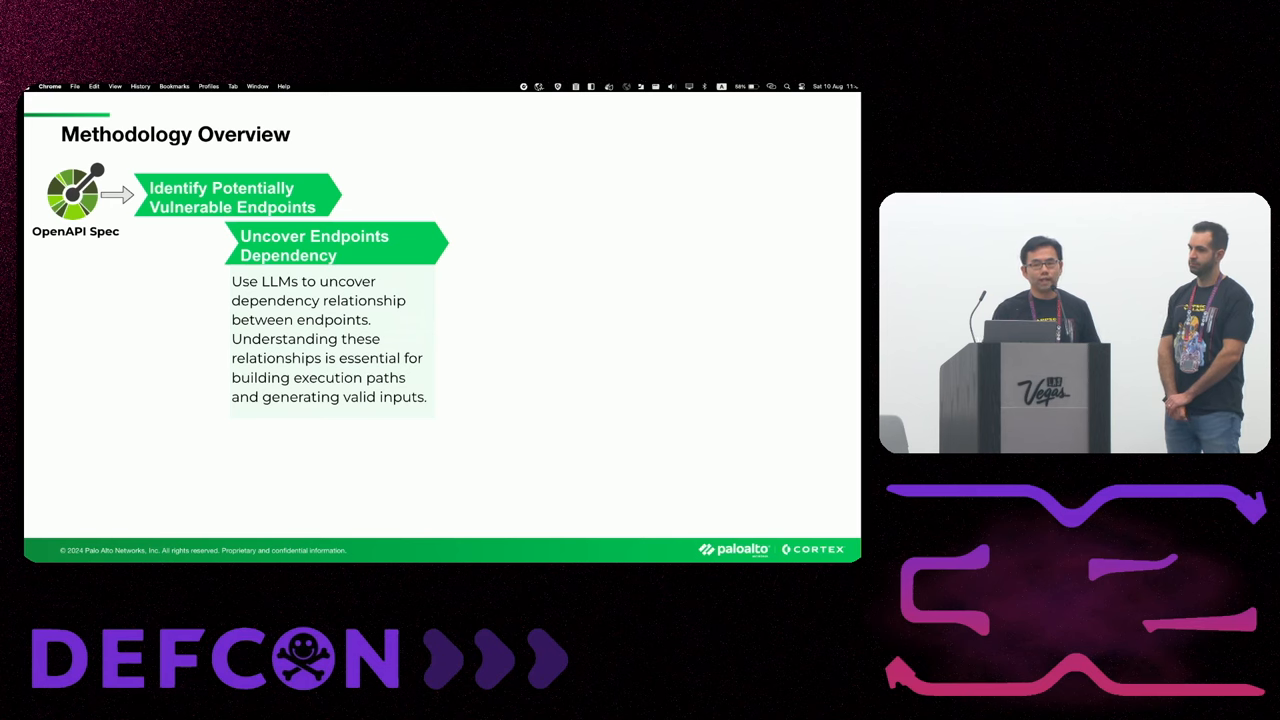
key(Right)
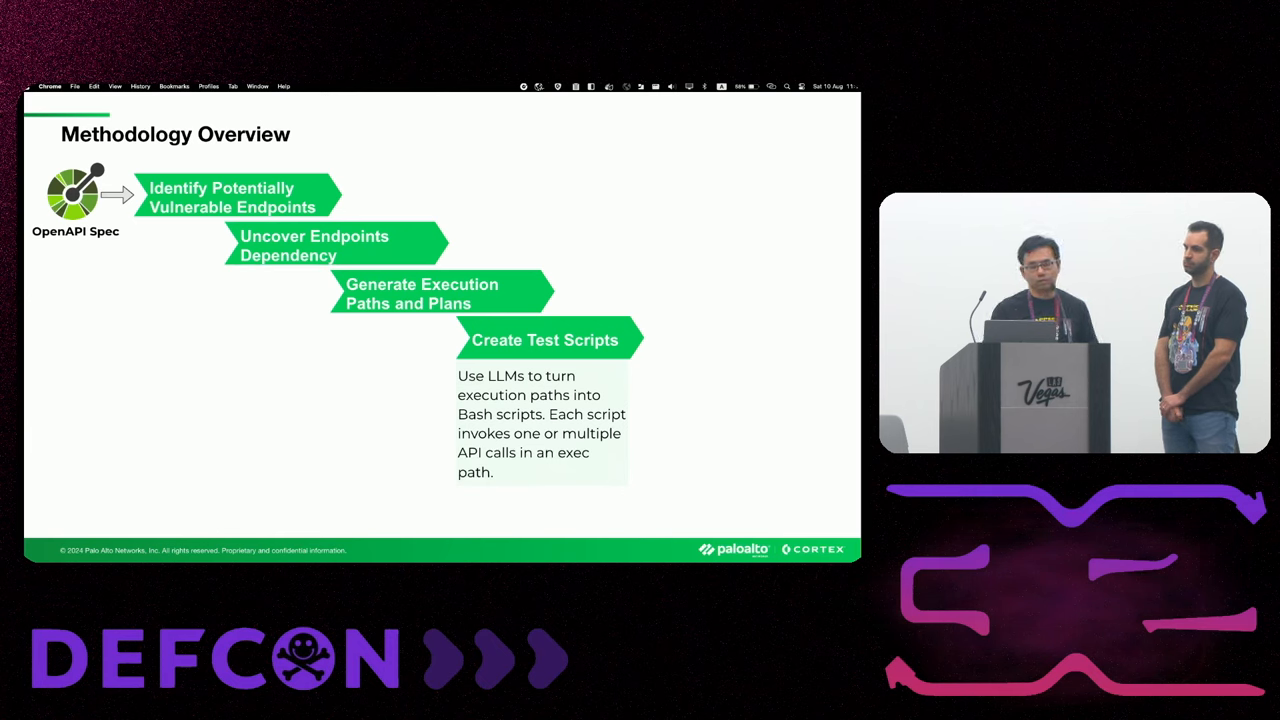
- Reveal the Execute and Analyze step on the Methodology Overview slide
key(Right)
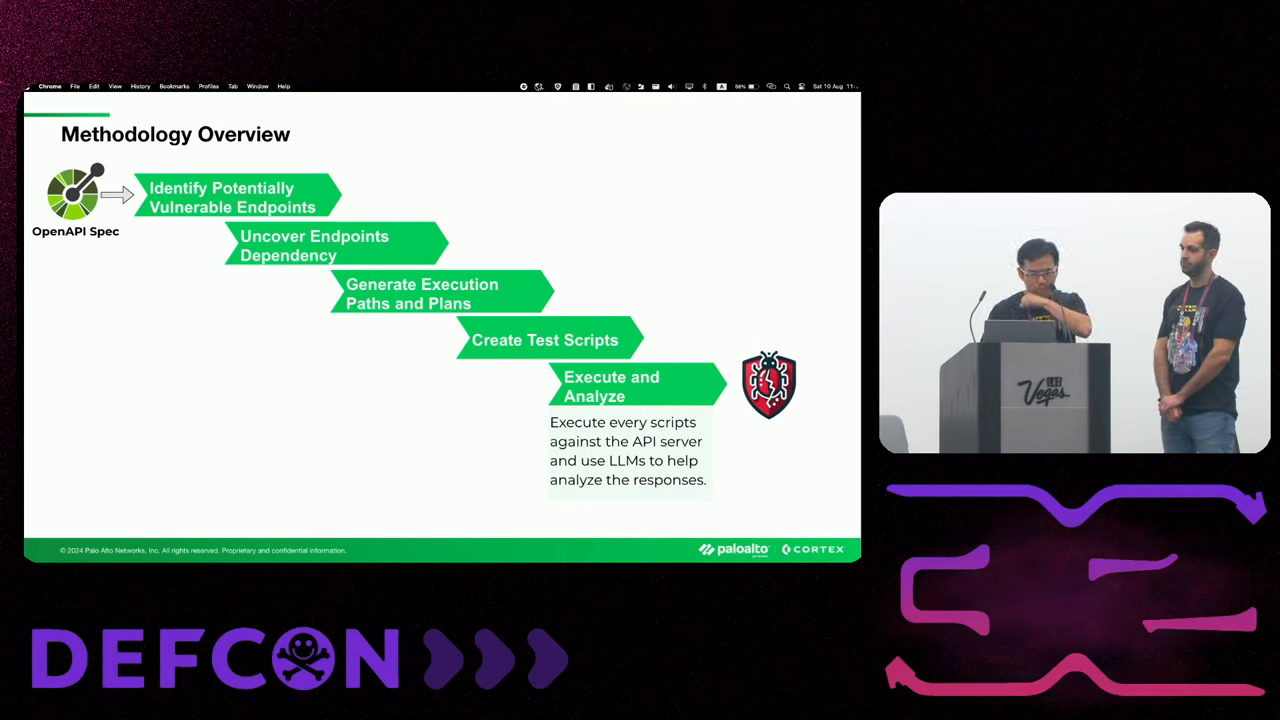
- Advance to the Uncover Endpoint Dependencies slide with GET producers and DELETE consumer
key(Right)
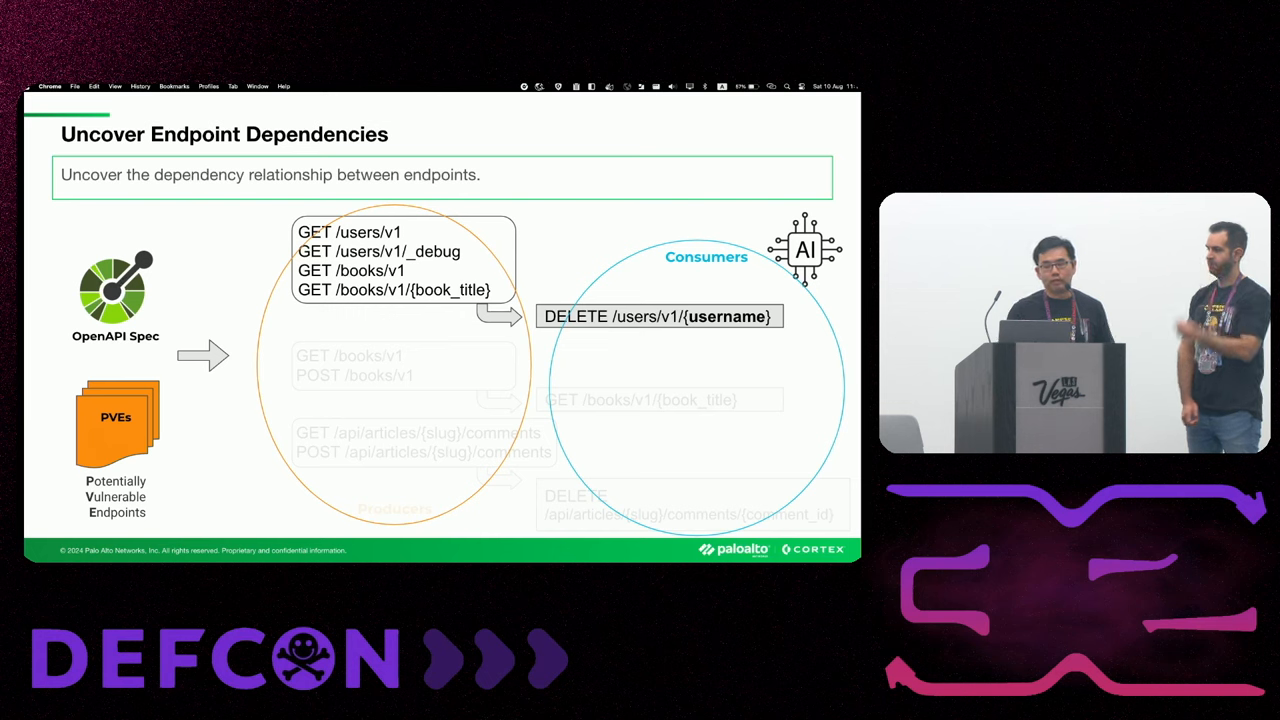
- Advance to the Prompt Snippet slide defining producer–consumer relationships
key(right)
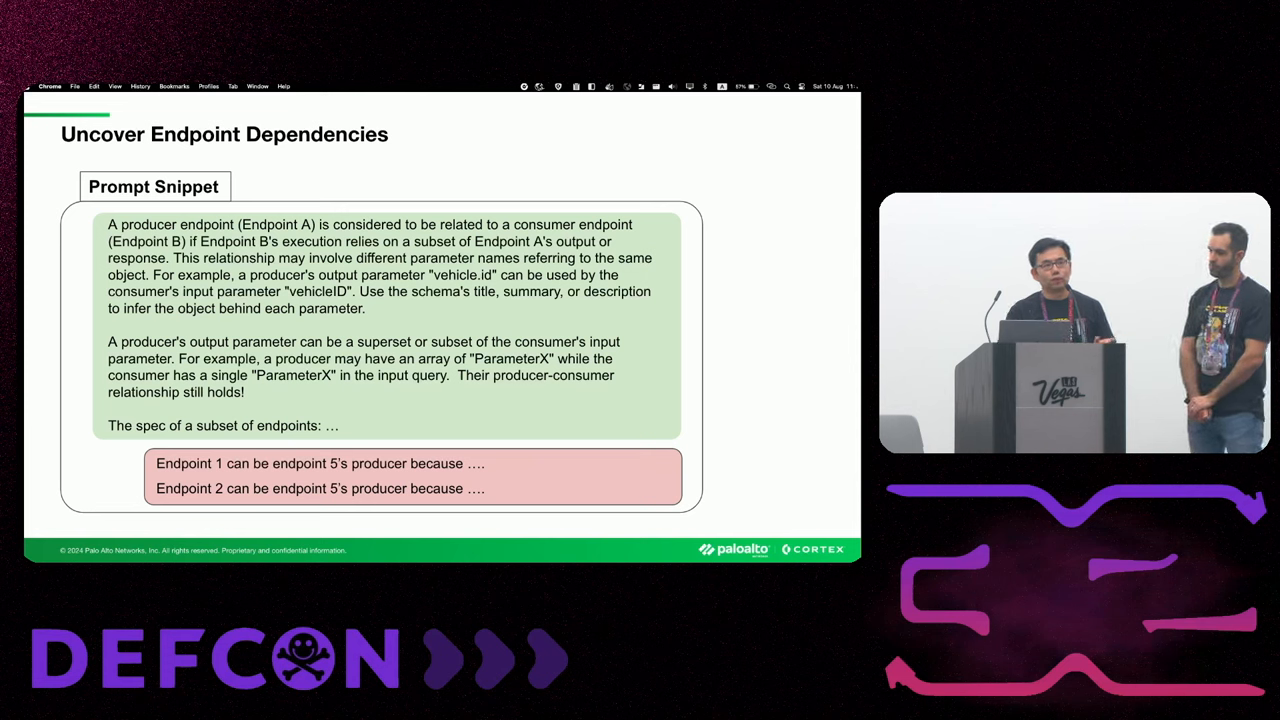
- Advance to the Generate Dependency Tree slide with PVE root and Endpoint 1
key(right)
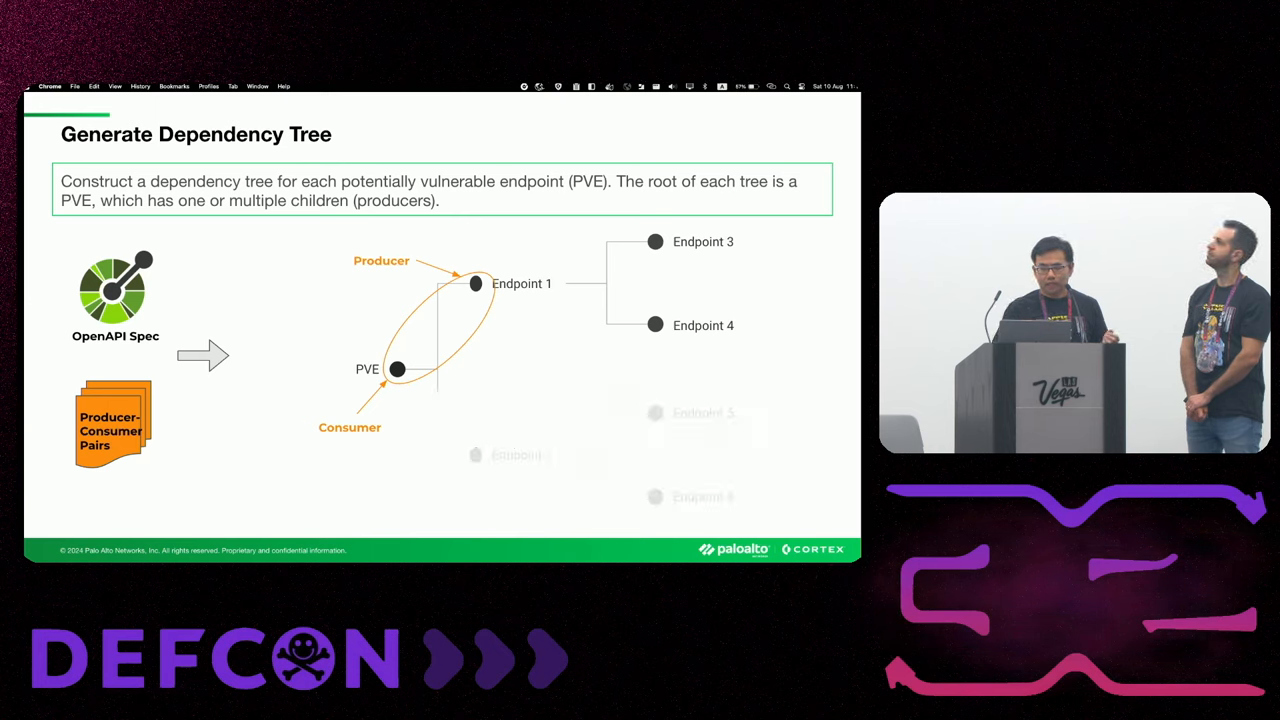
- Reveal Endpoint 1 as consumer of producer Endpoint 4 in the tree
key(right)
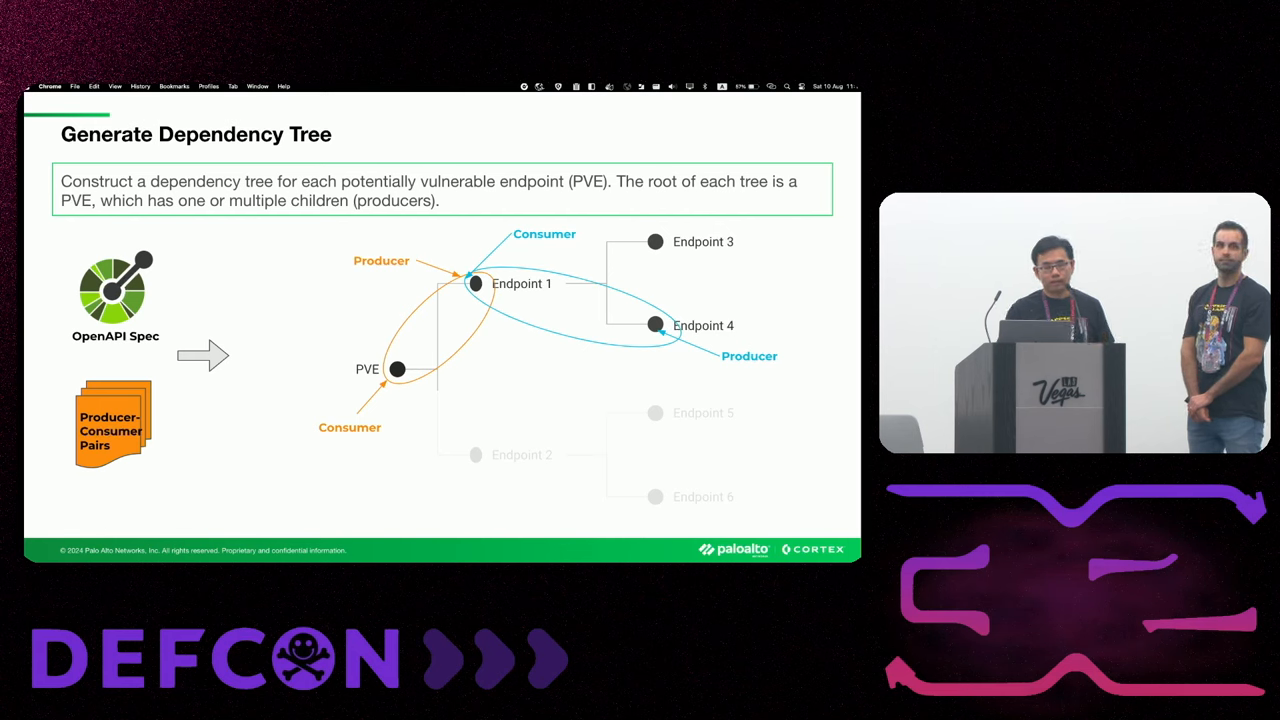
- Advance to the Generate Execution Paths slide for DELETE /api/articles/{slug}/comments/{comment_id}
key(right)
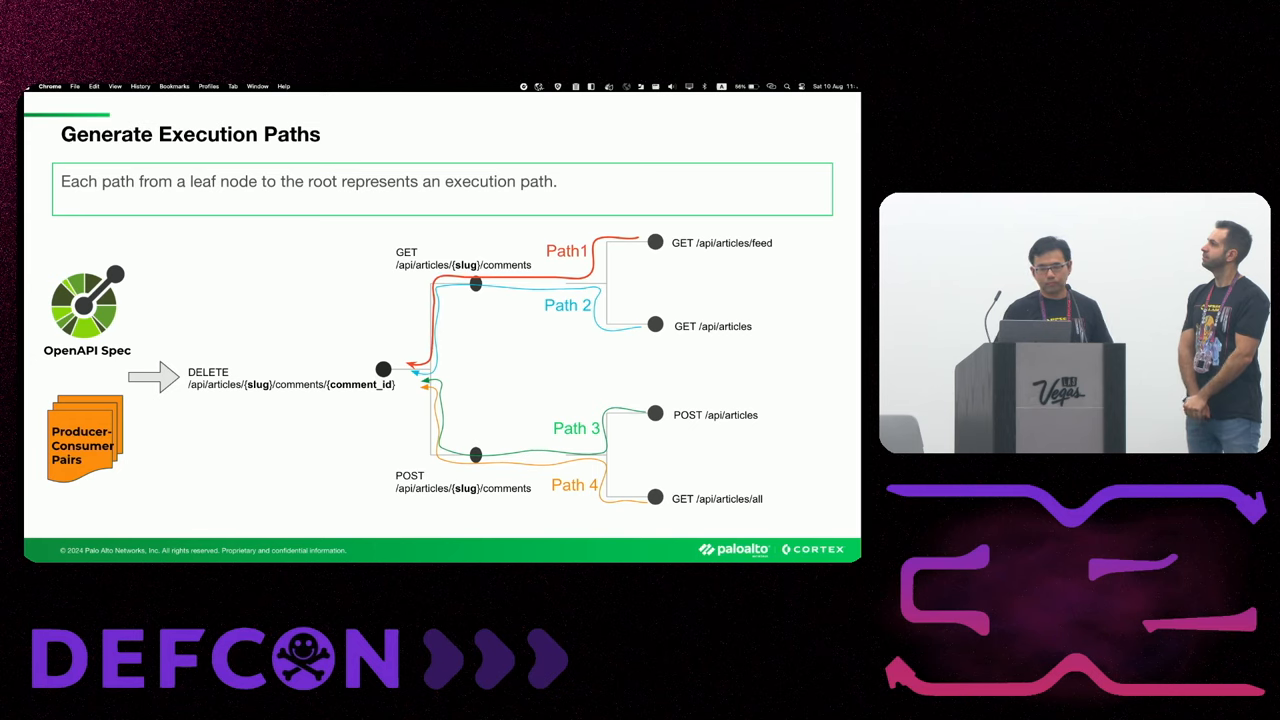
- Advance to the Create Test Scripts slide turning four paths into Bash scripts
key(right)
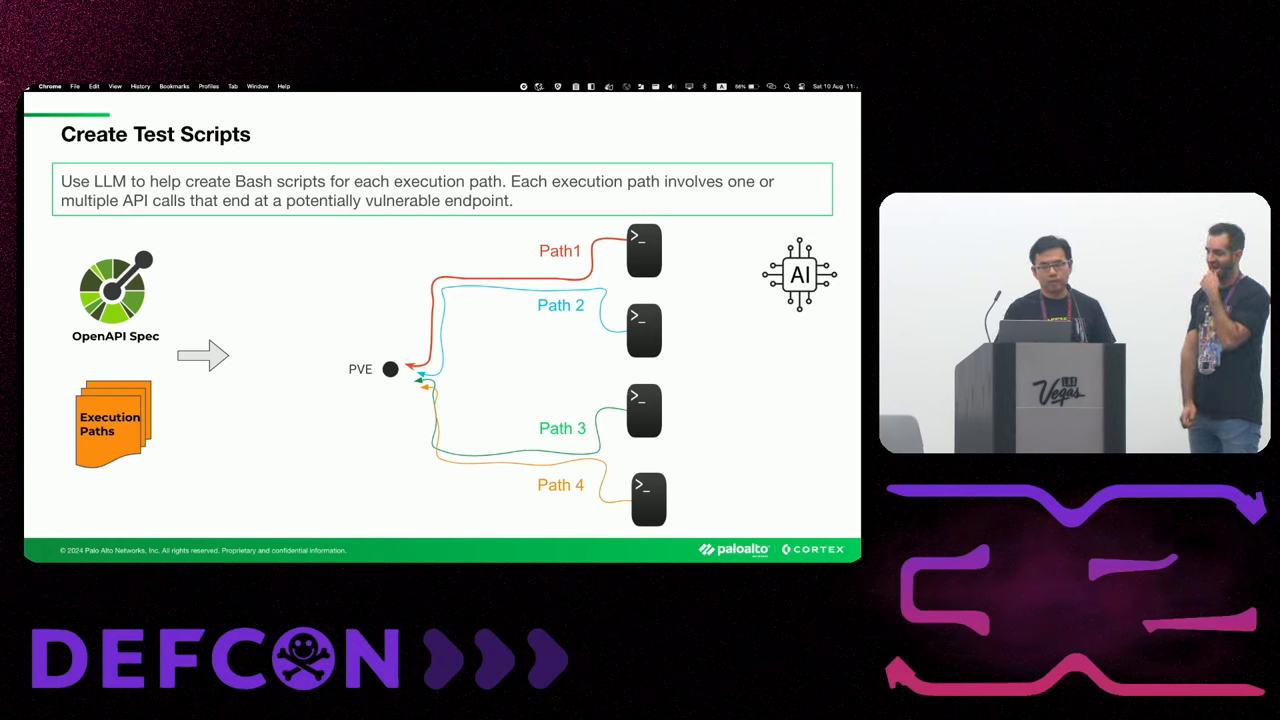
- Advance to the Users Registration and Login Data slide
key(Right)
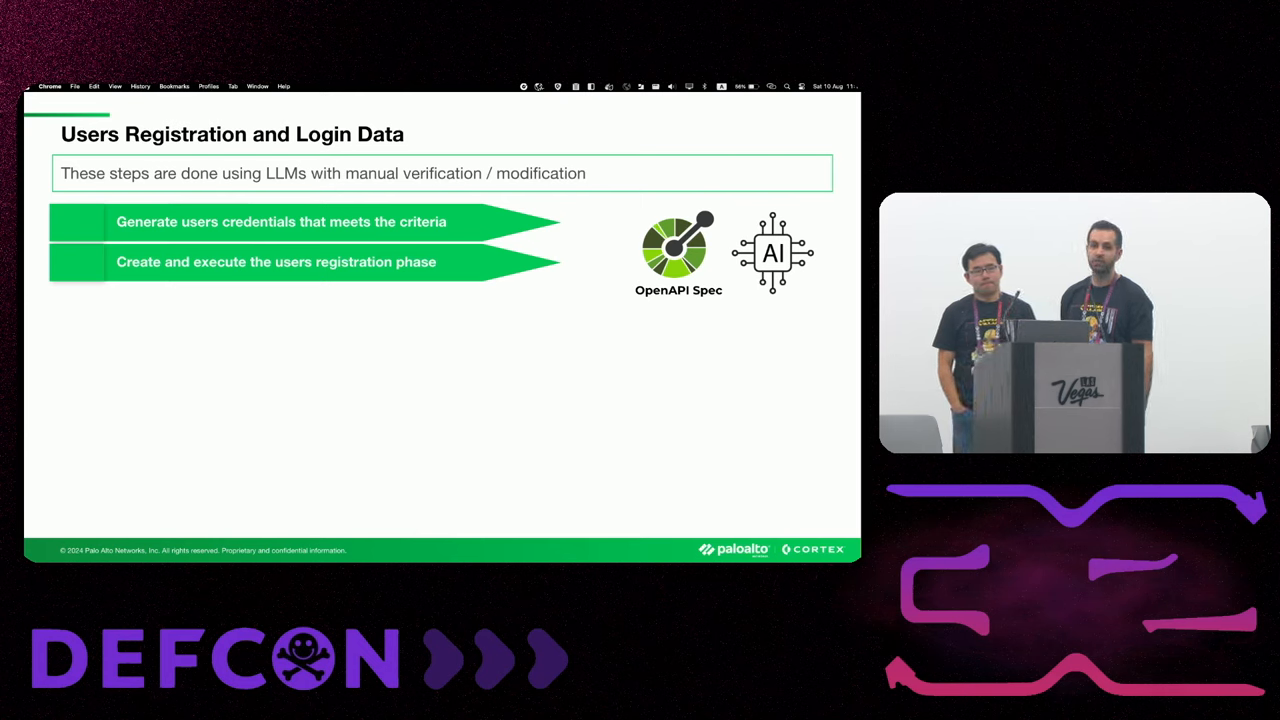
- Reveal the OpenAPI-spec login-data step and the note on storing credentials in dedicated files
key(Right)
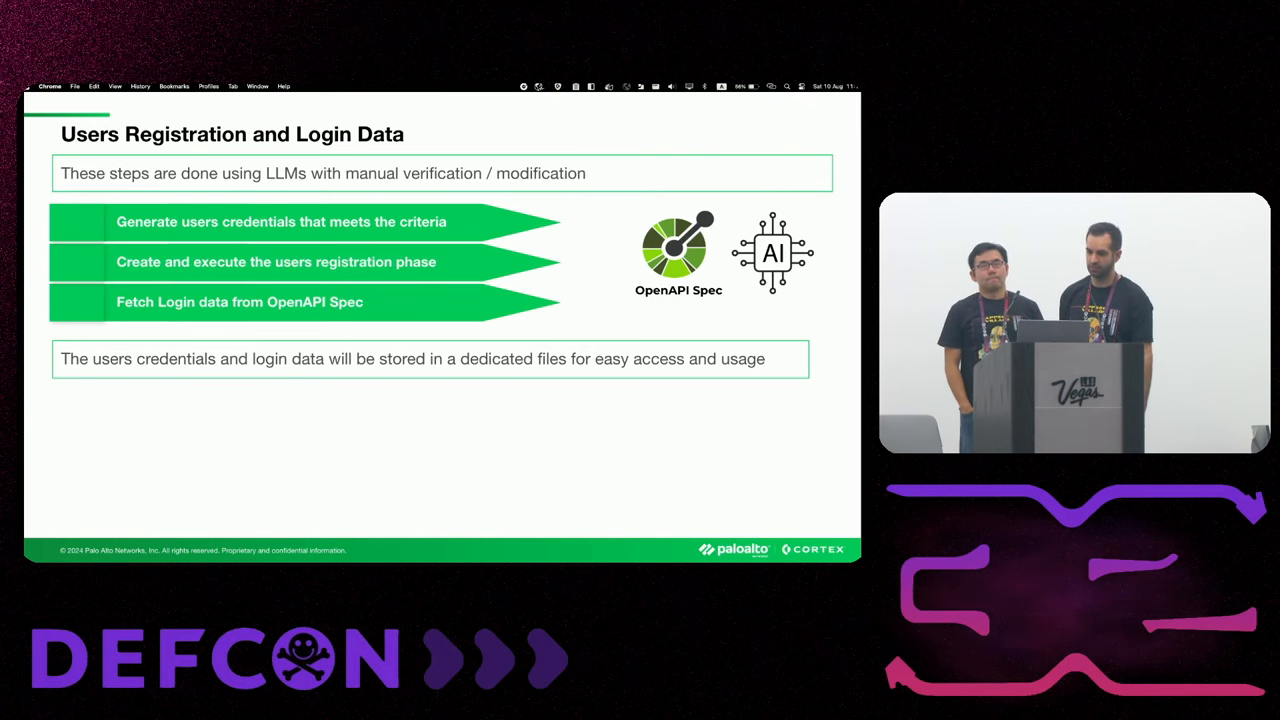
- Advance to Isolate Test Data, showing the trimmed spec file and its efficiency and cost benefits
key(right)
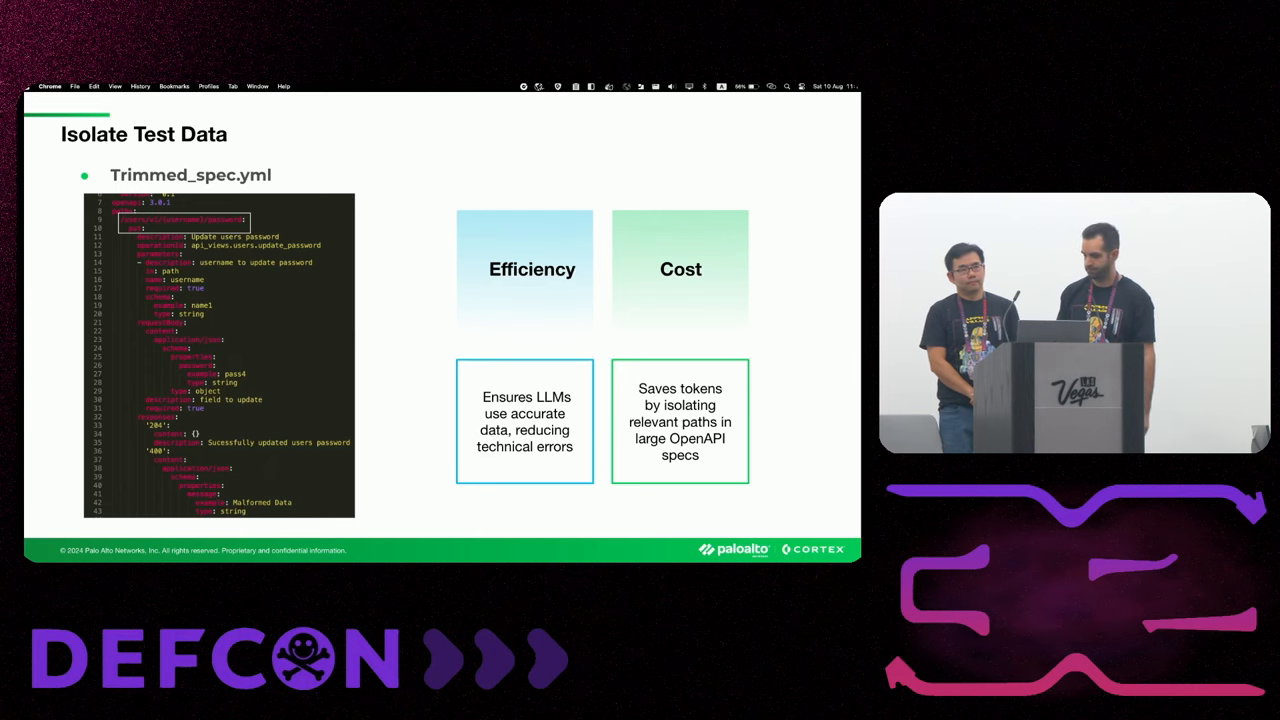
- Present the Generate Test Scripts slide, then continue to Test Scripts Execution Order
key(right)
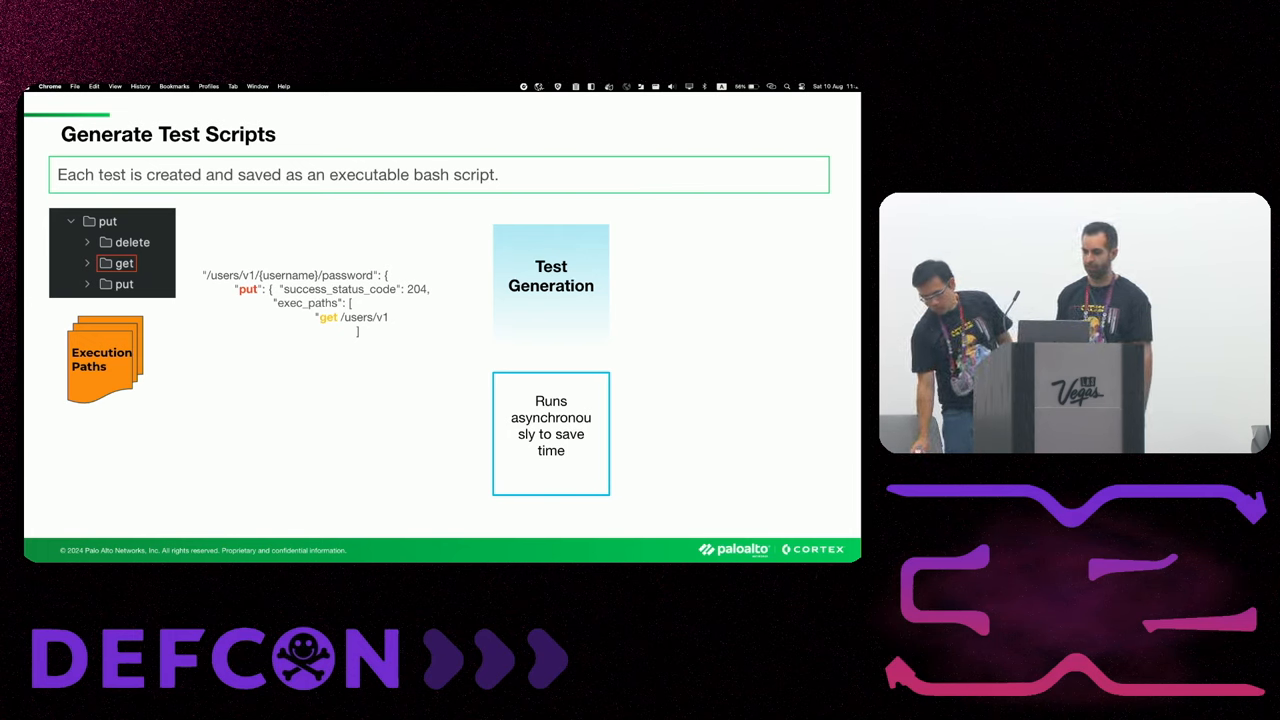
key(right)
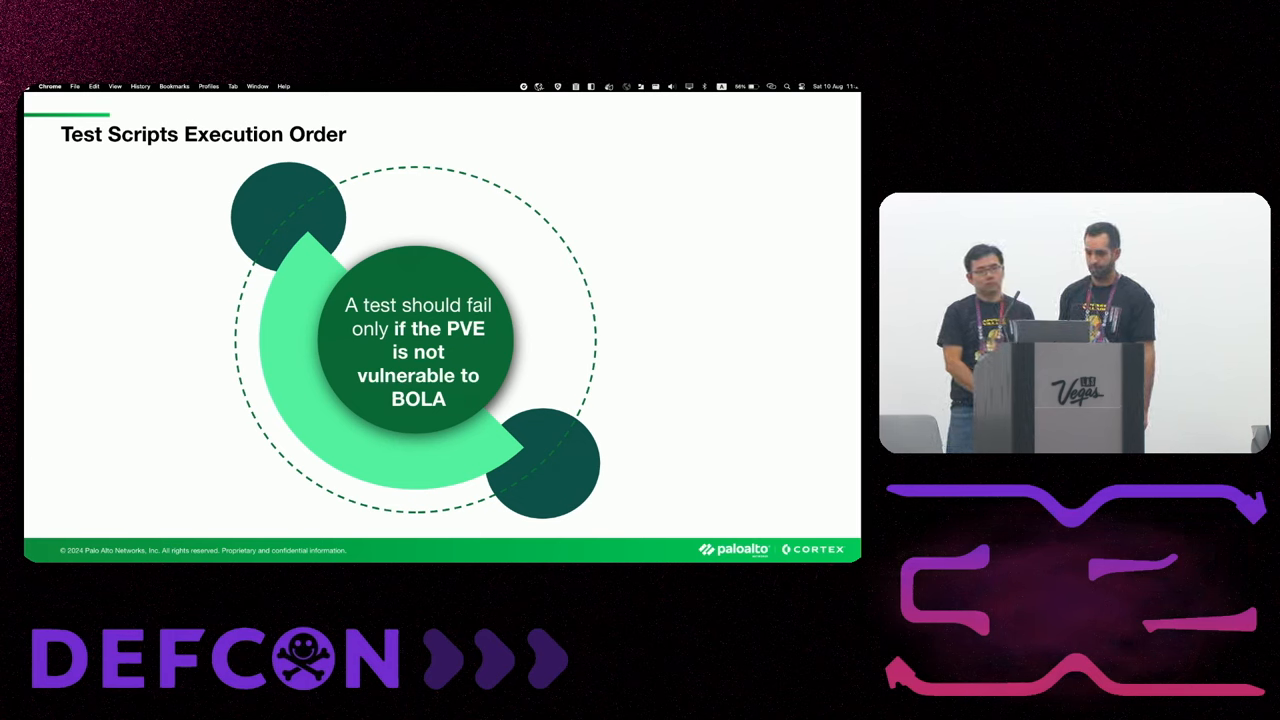
- Move past the execution order slide to the BOLABuster vs RESTler evaluation slide
key(right)
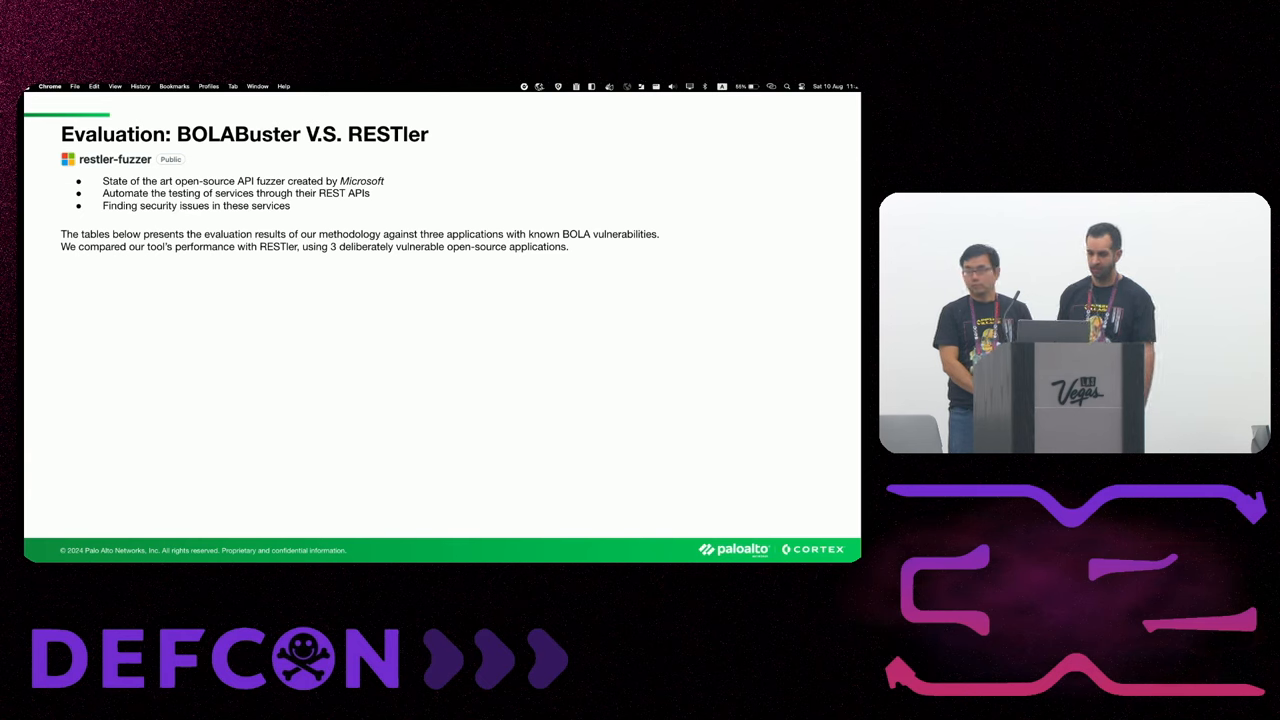
- Reveal the rest of the evaluation slide, then advance to Bash Script - High Level Example
key(right)
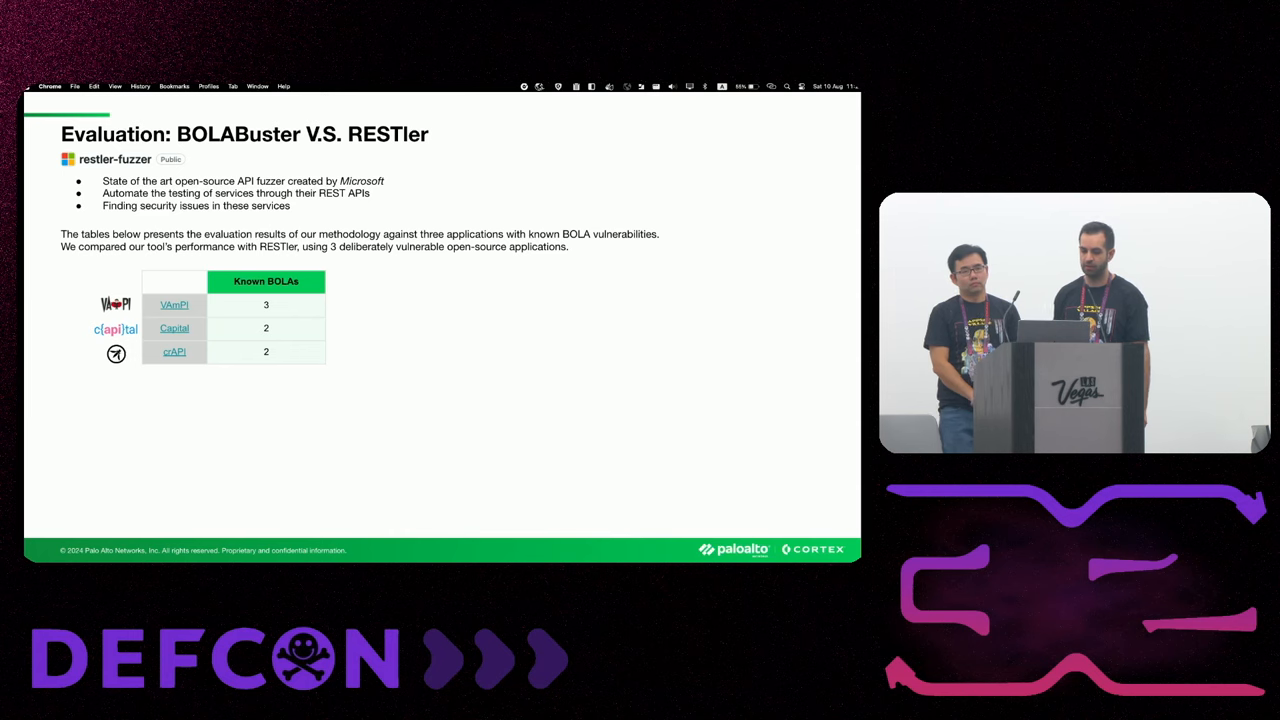
key(right)
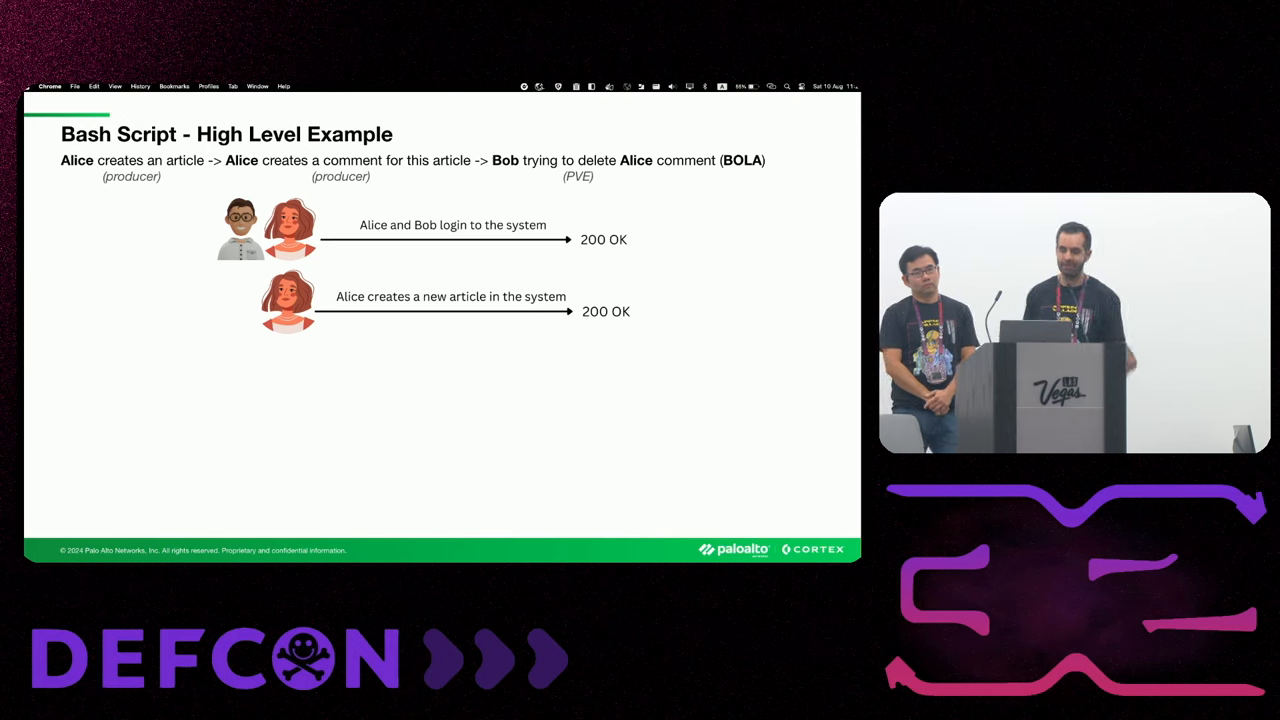
- Advance to the Bash Script - Code slide with Alice's comment-creation curl command
key(Right)
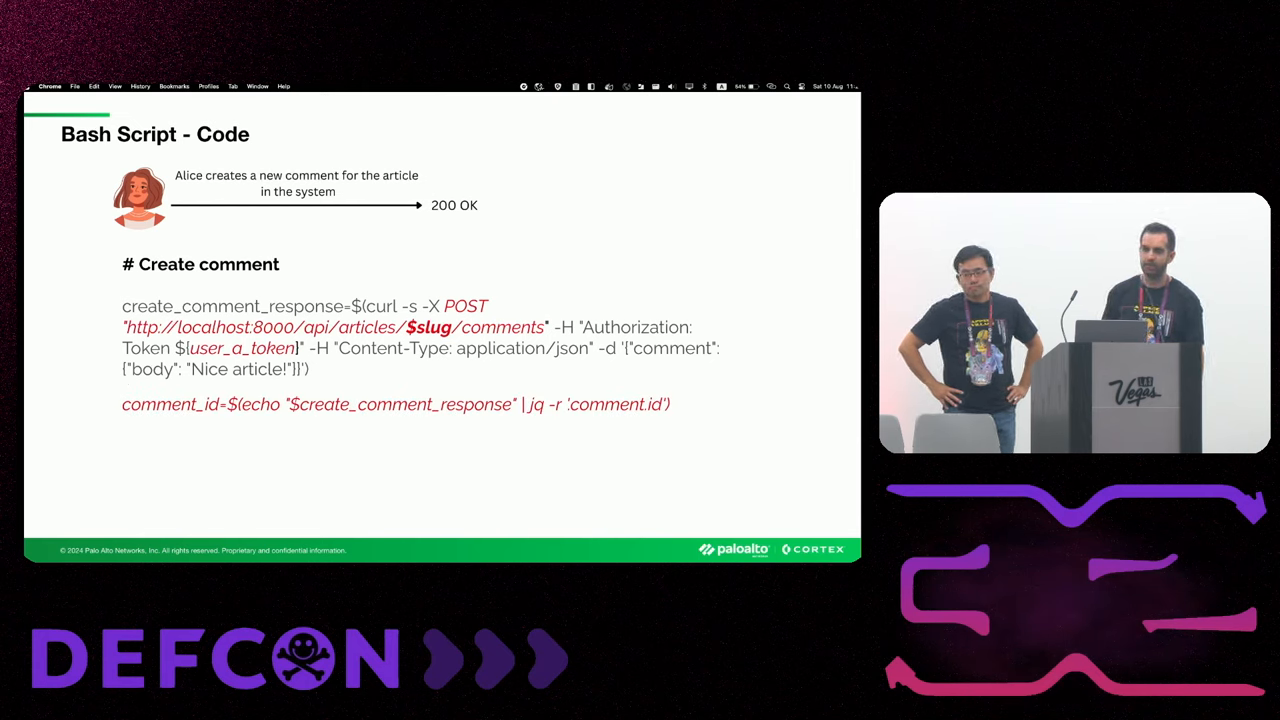
- Advance from the code slide to BOLABuster Run, leaving its embedded video unplayed
key(Right)
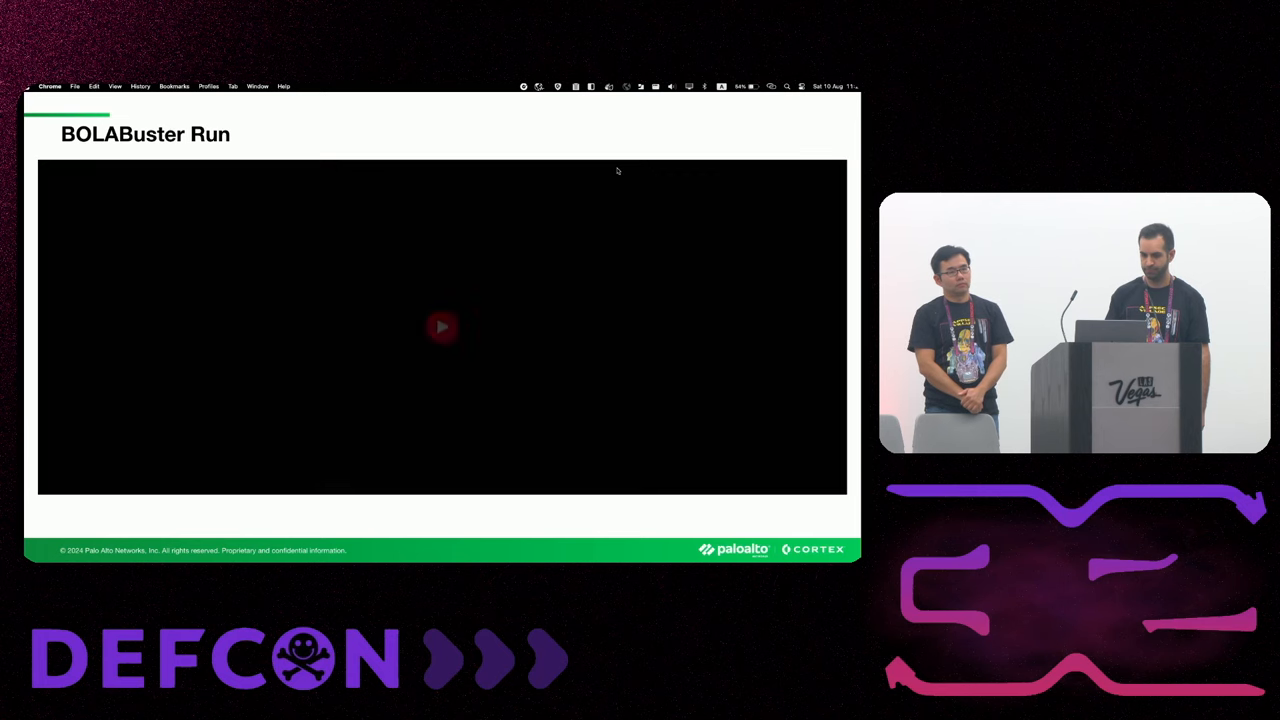
- Start the demo video and run 'python ./runner.py' in its terminal
click(441, 327)
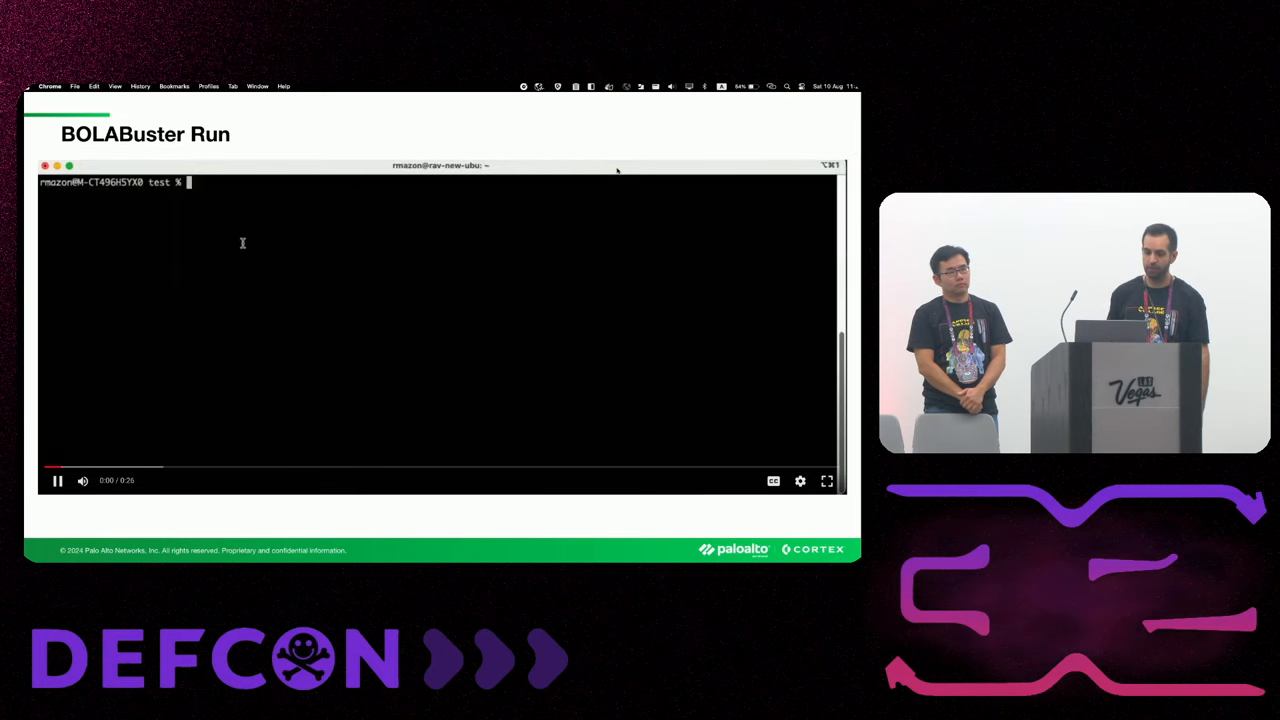
text(python3)
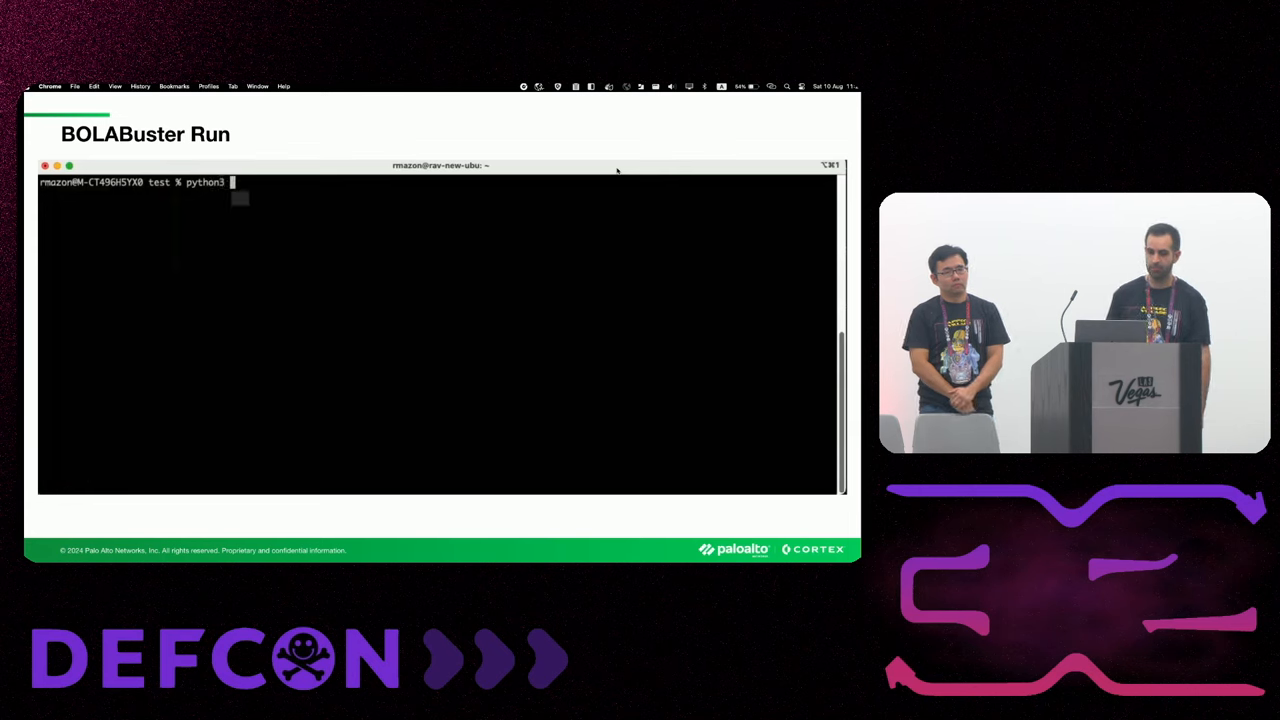
text(./runner.py)
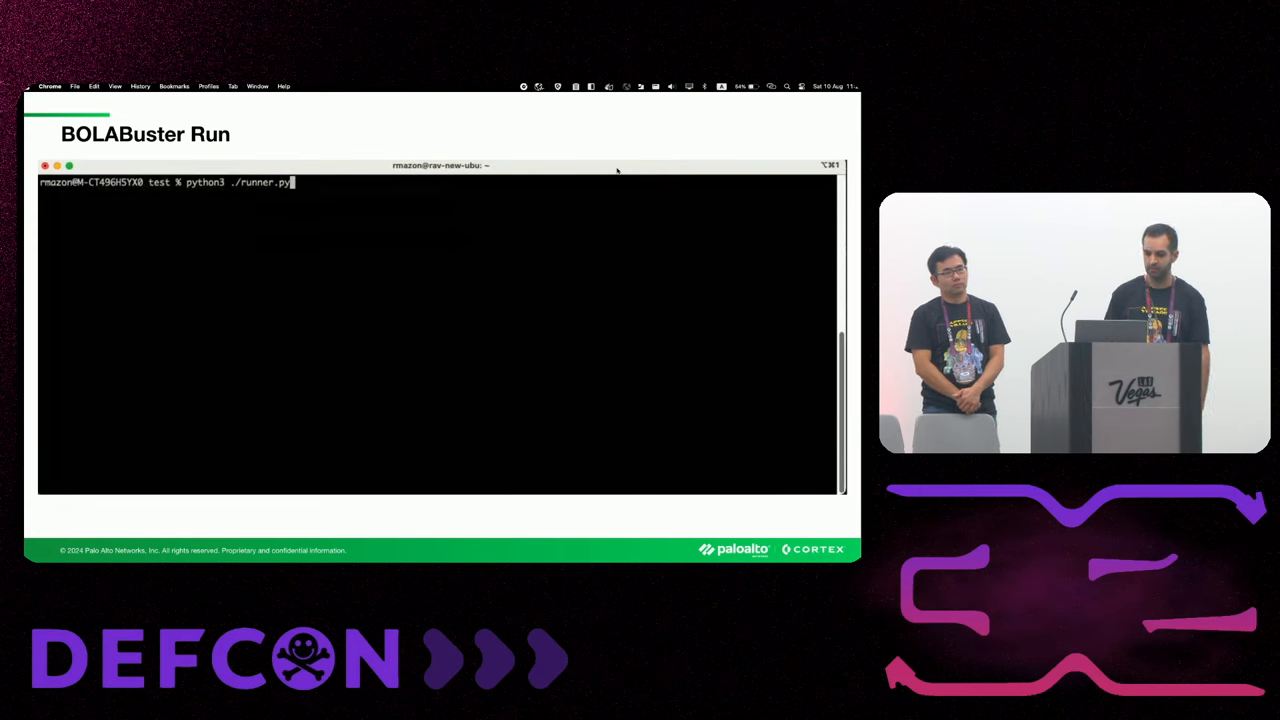
key(Return)
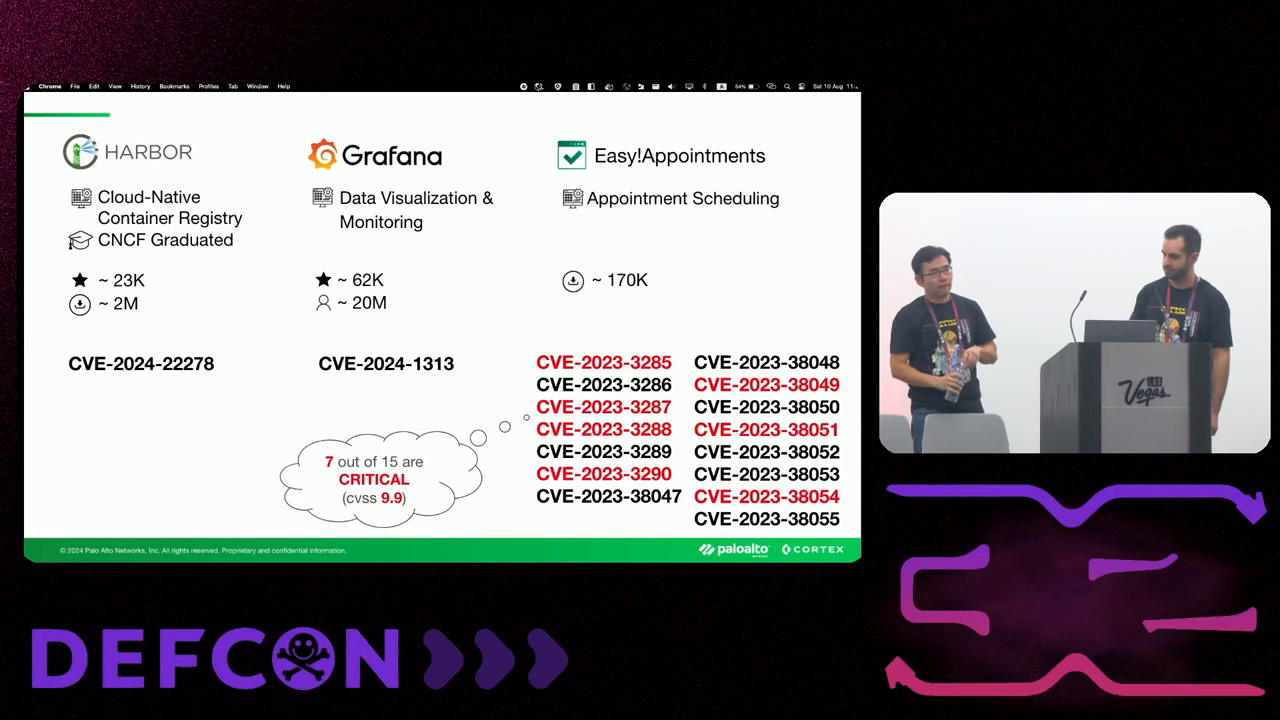
- Advance from the CVE summary slide to the Triumph and Failure slide
key(right)
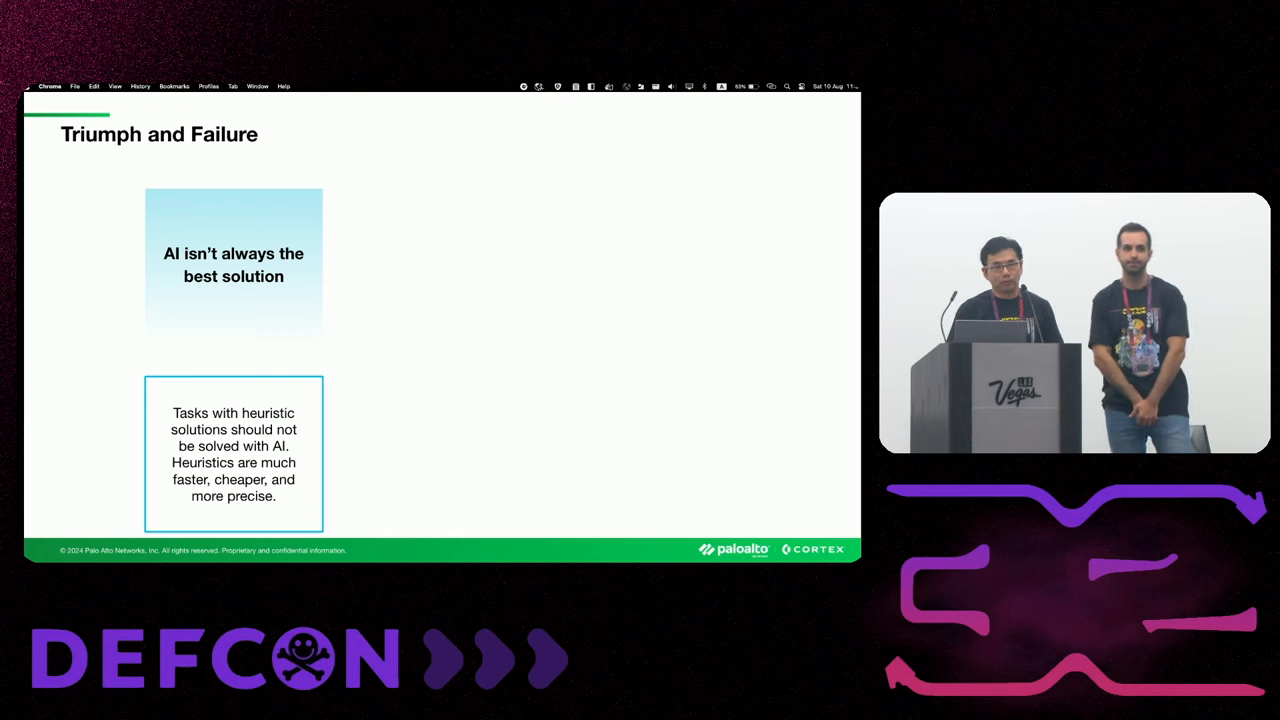
- Reveal the 'Don't trust, always validate' and 'Make AI's job easier' lesson cards
key(Right)
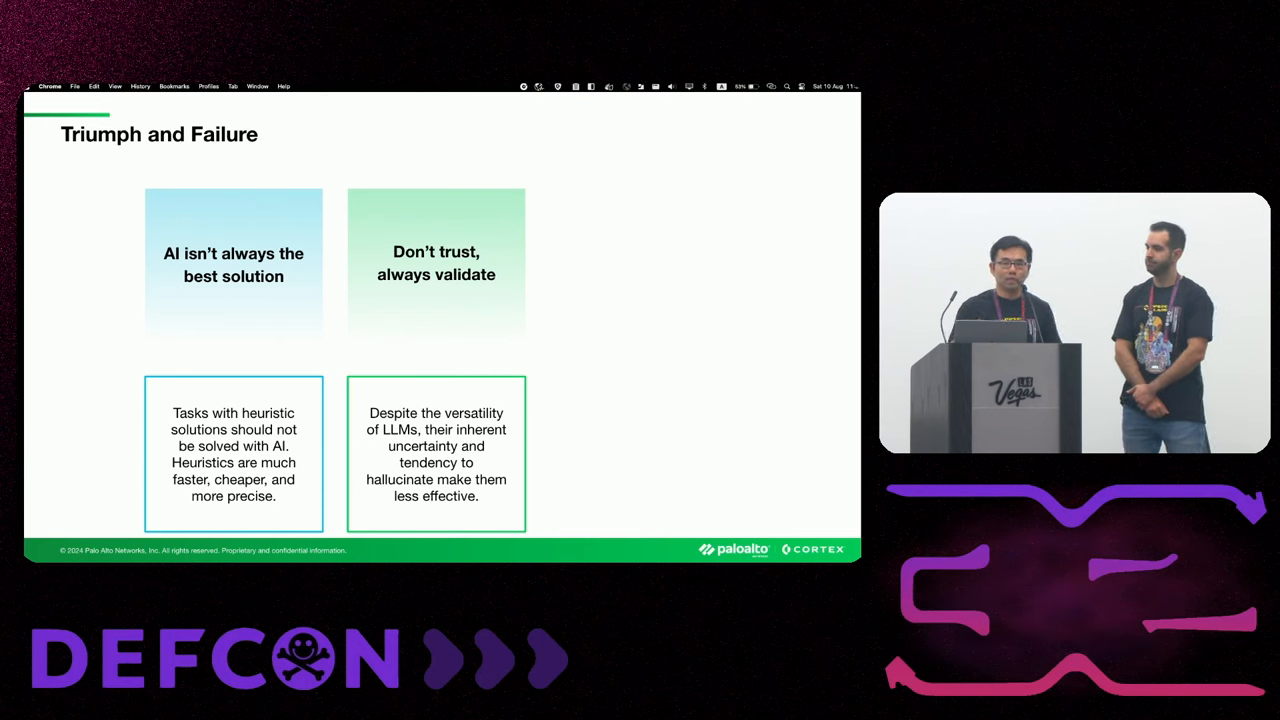
key(right)
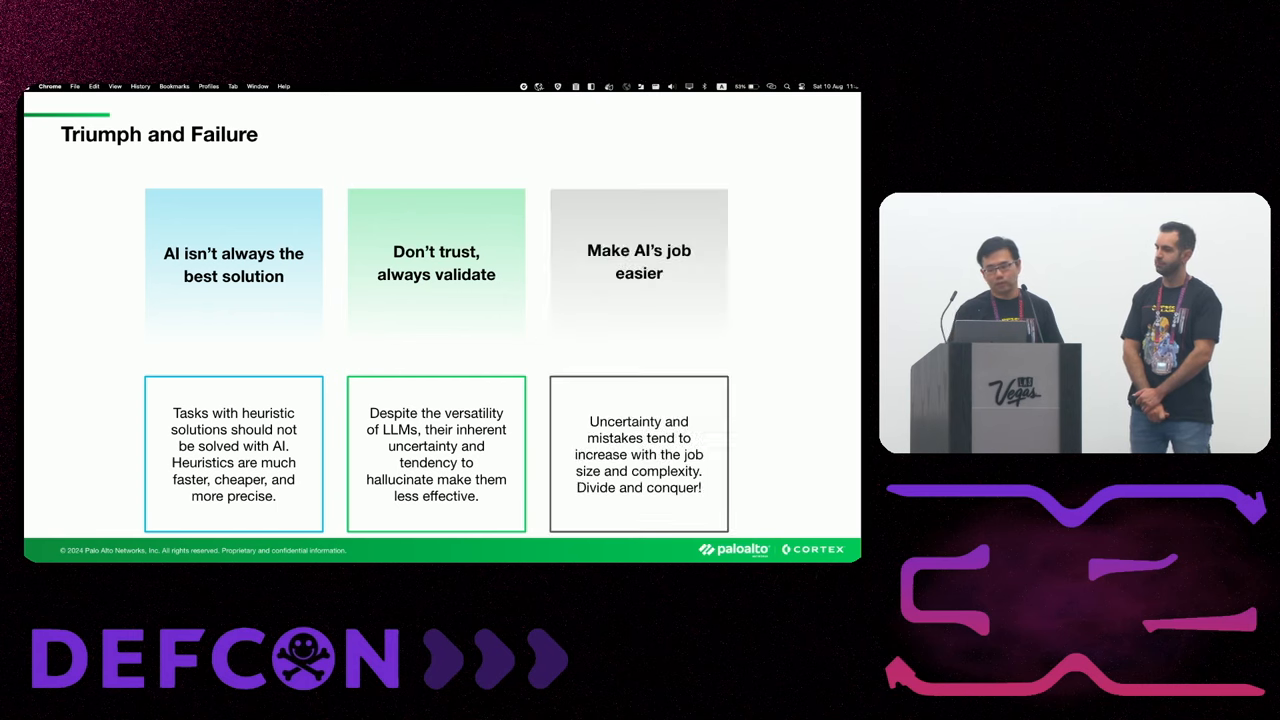